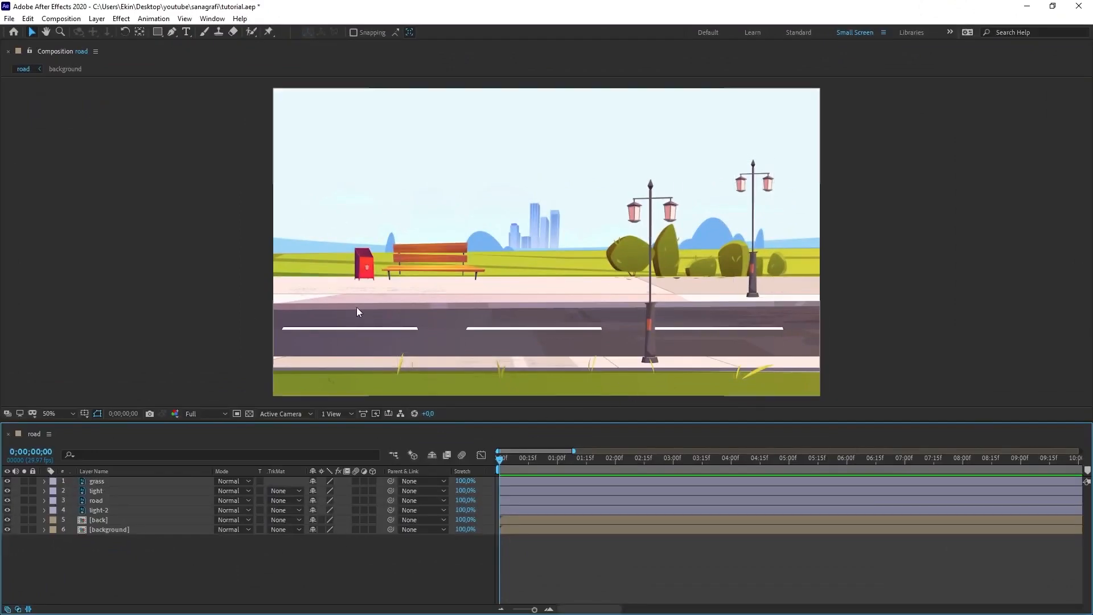
pyautogui.moveTo(545, 316)
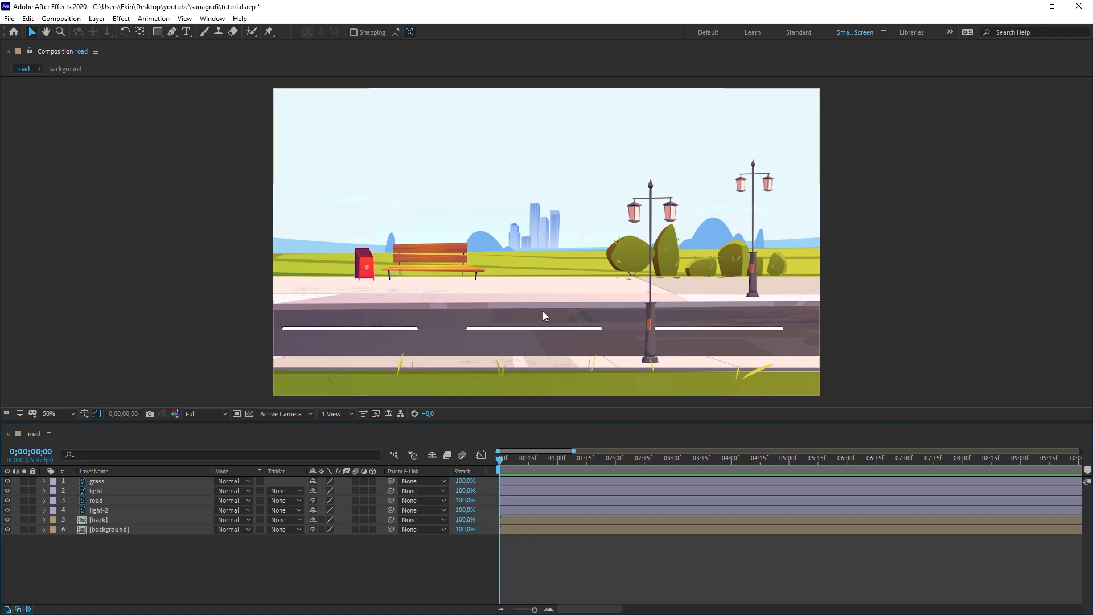
# Hide the background layer to inspect the rest, then lock it and restore the full scene.
pyautogui.click(109, 529)
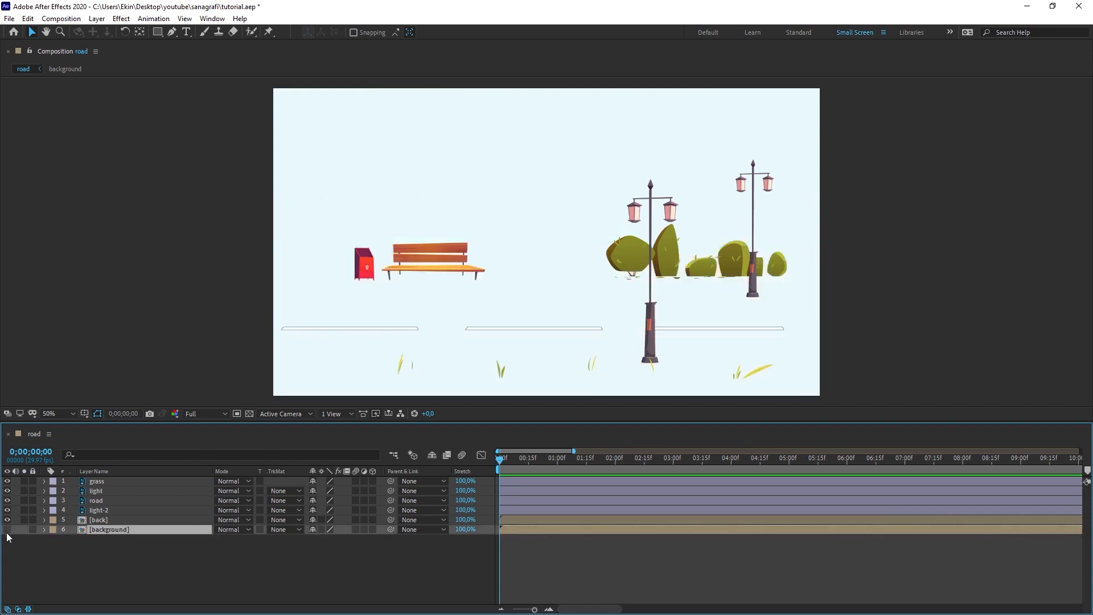
pyautogui.moveTo(13, 550)
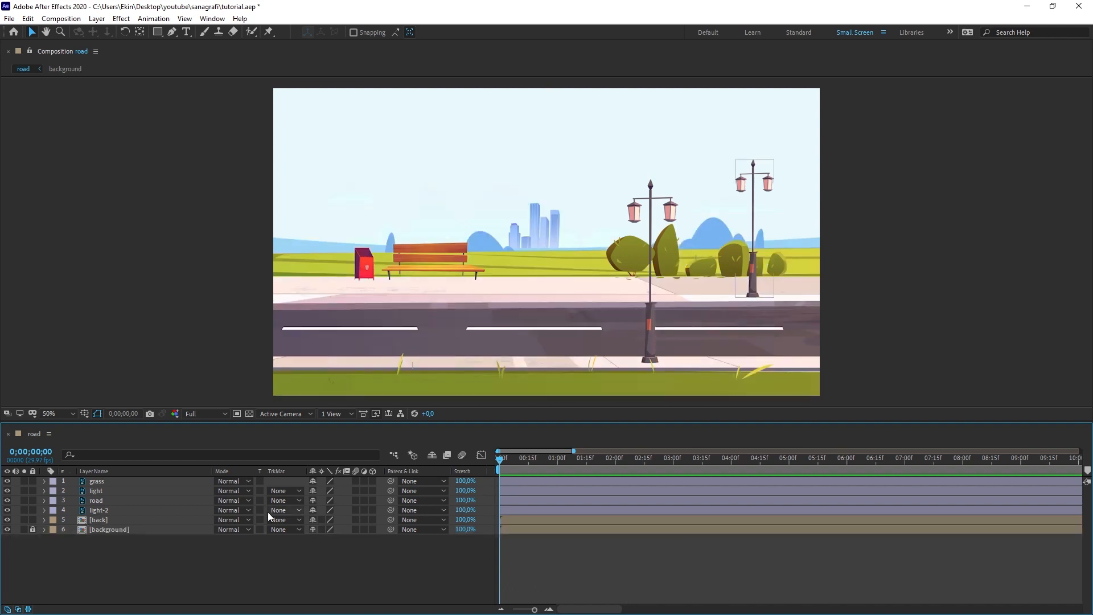
pyautogui.click(98, 519)
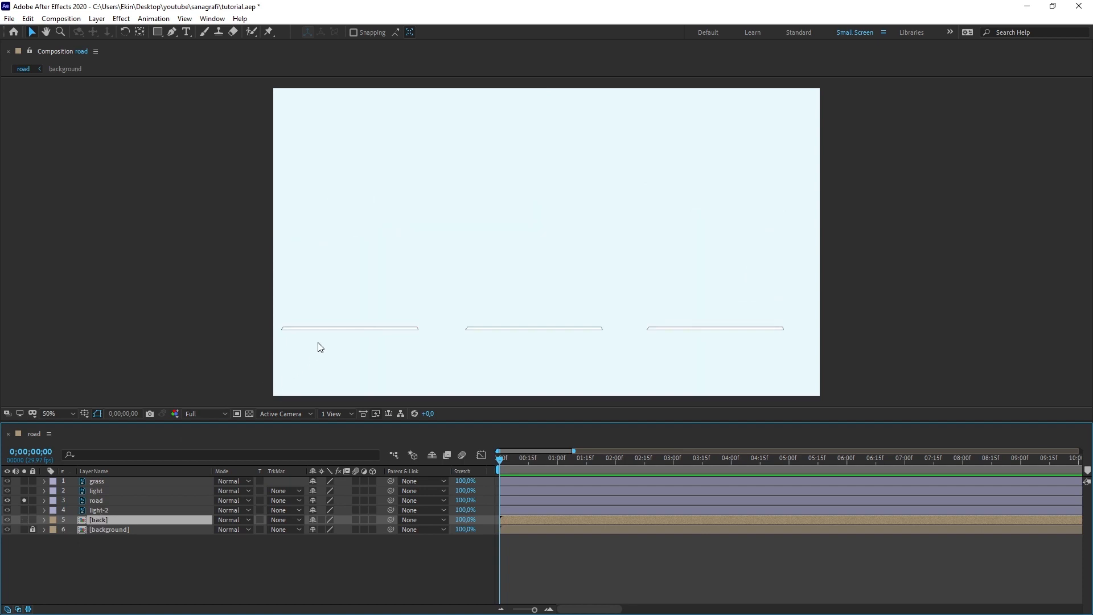
pyautogui.click(7, 490)
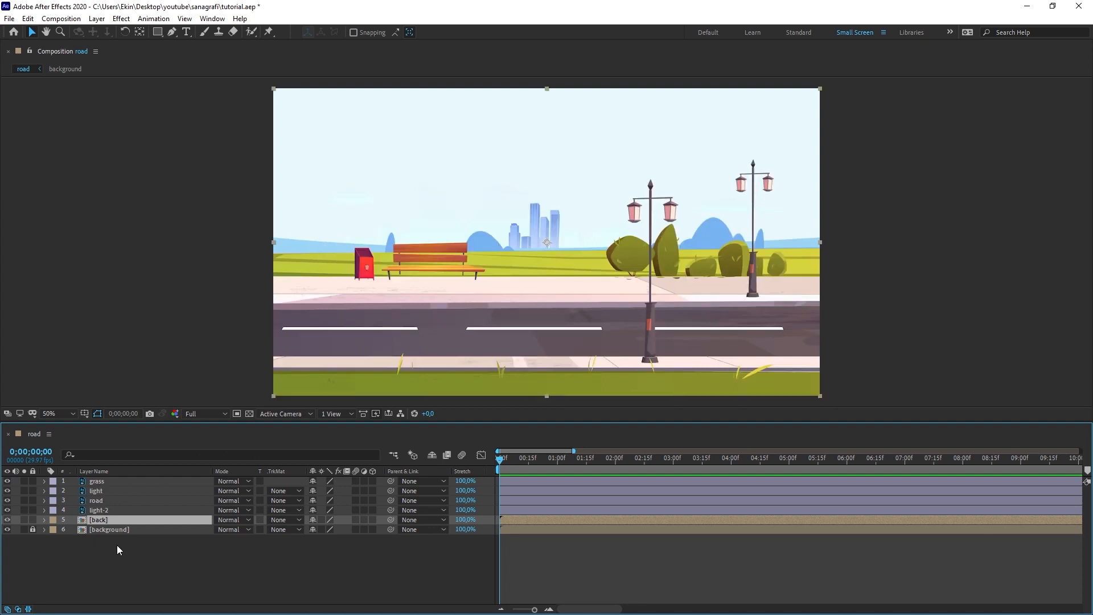
pyautogui.moveTo(99, 528)
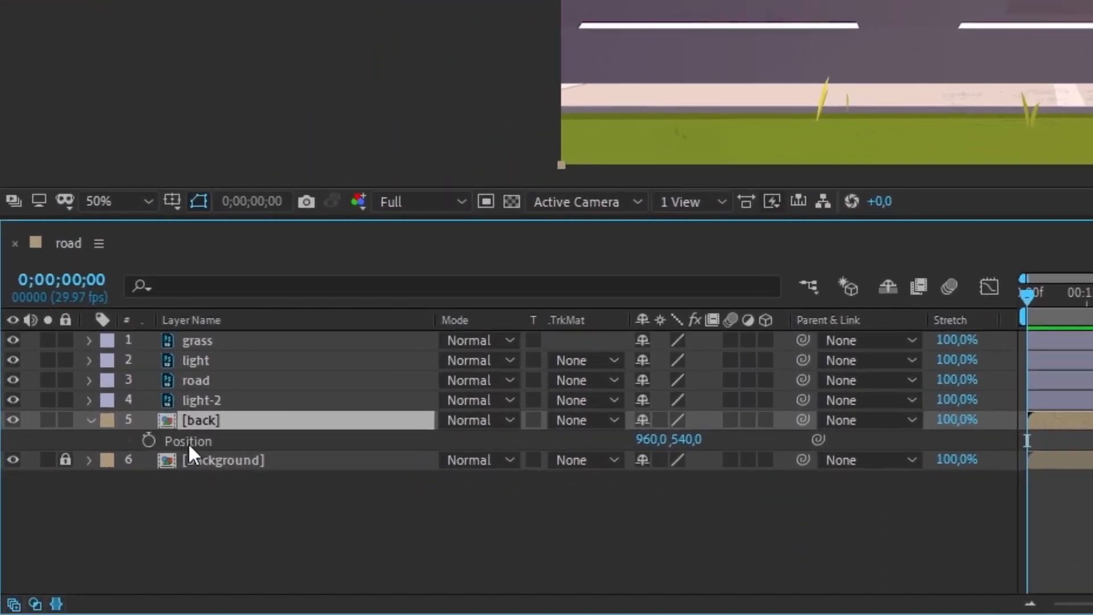
pyautogui.moveTo(200, 456)
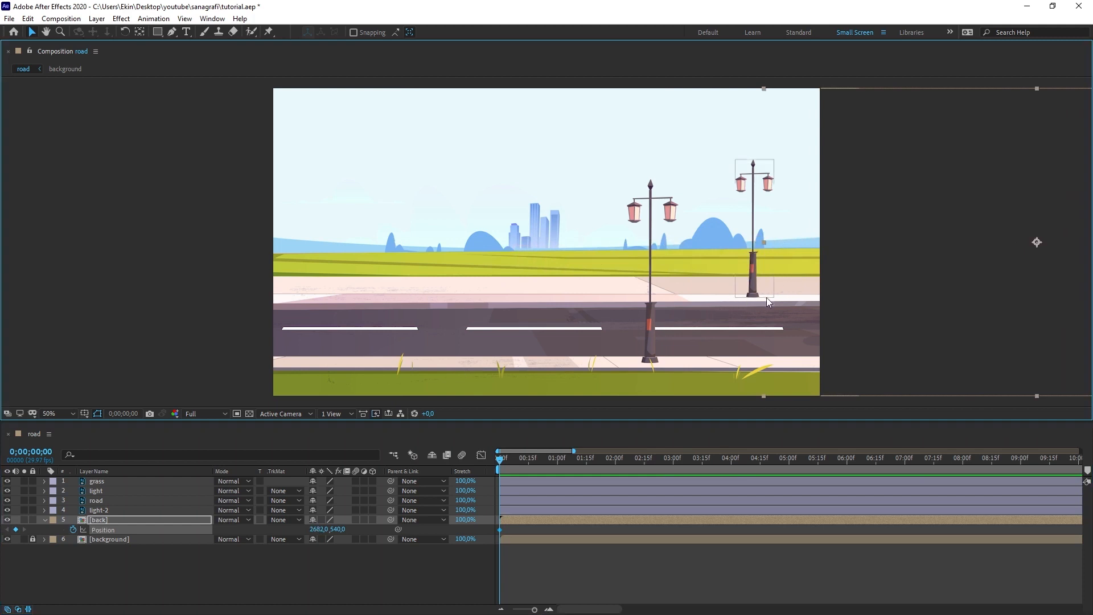
# Keyframe the back layer's X position from 2682 at 0 to -924 at 2:11.
pyautogui.click(499, 458)
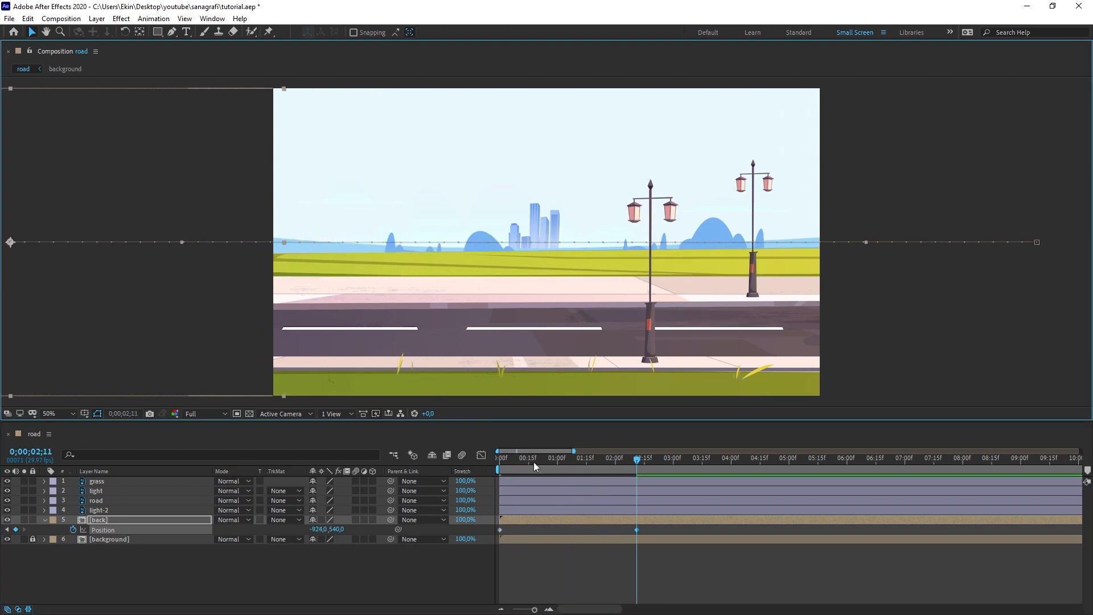
pyautogui.click(498, 466)
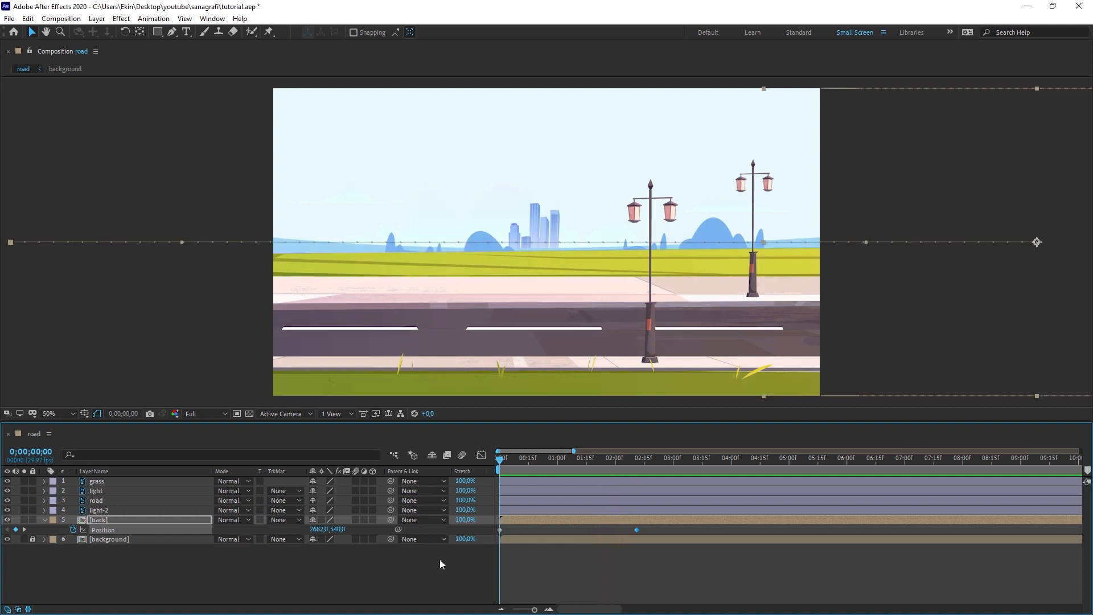
# Keyframe light-2's position at 0 with the lamp dragged off the right edge, then go to 2:00.
pyautogui.click(99, 509)
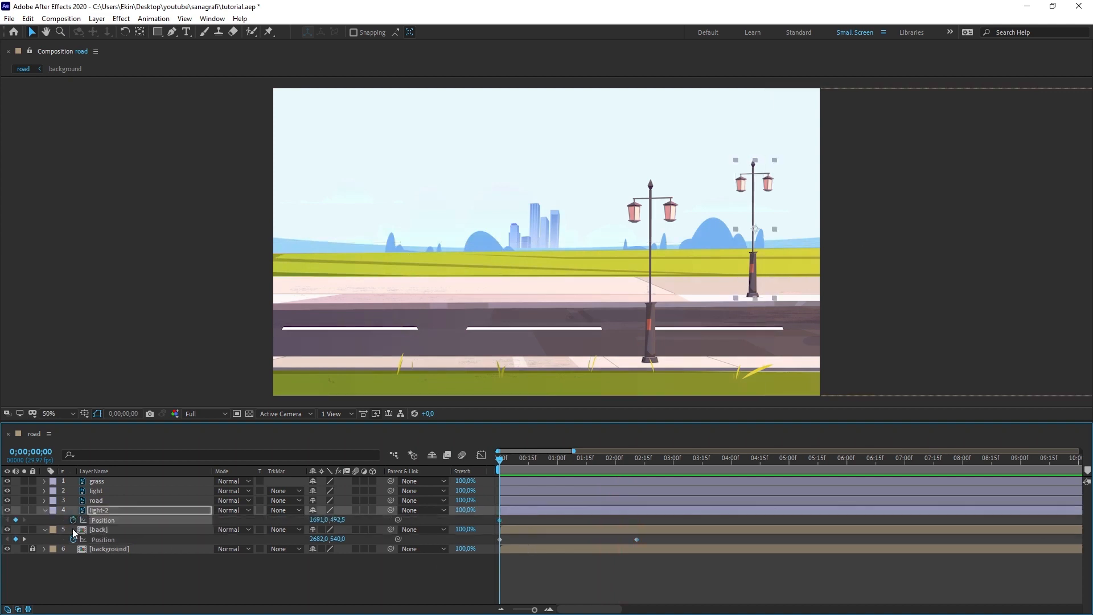
pyautogui.moveTo(752, 229); pyautogui.dragTo(812, 229)
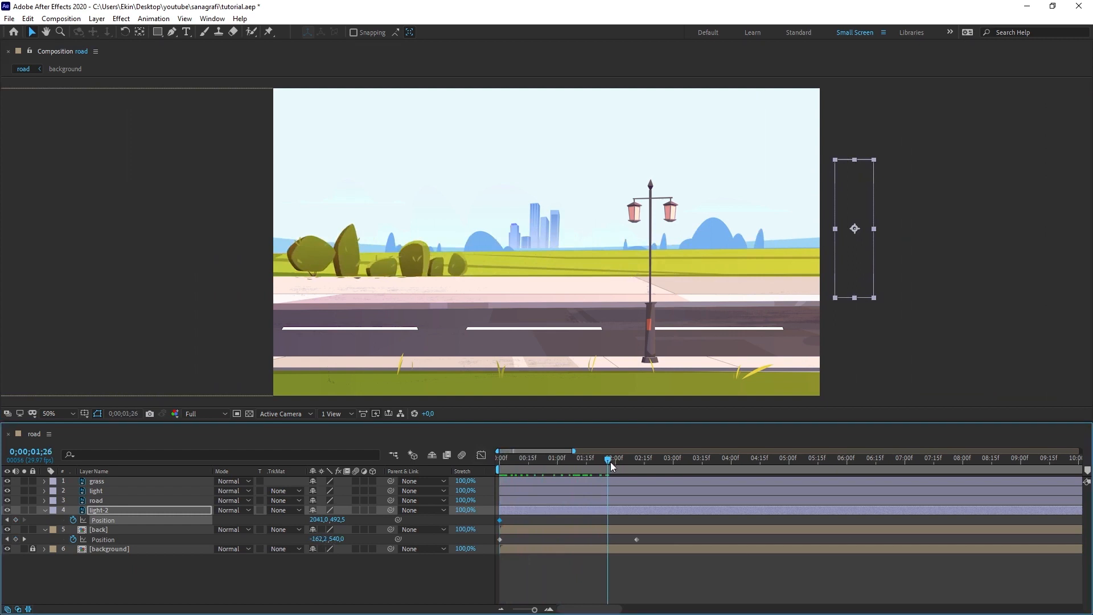
pyautogui.click(610, 466)
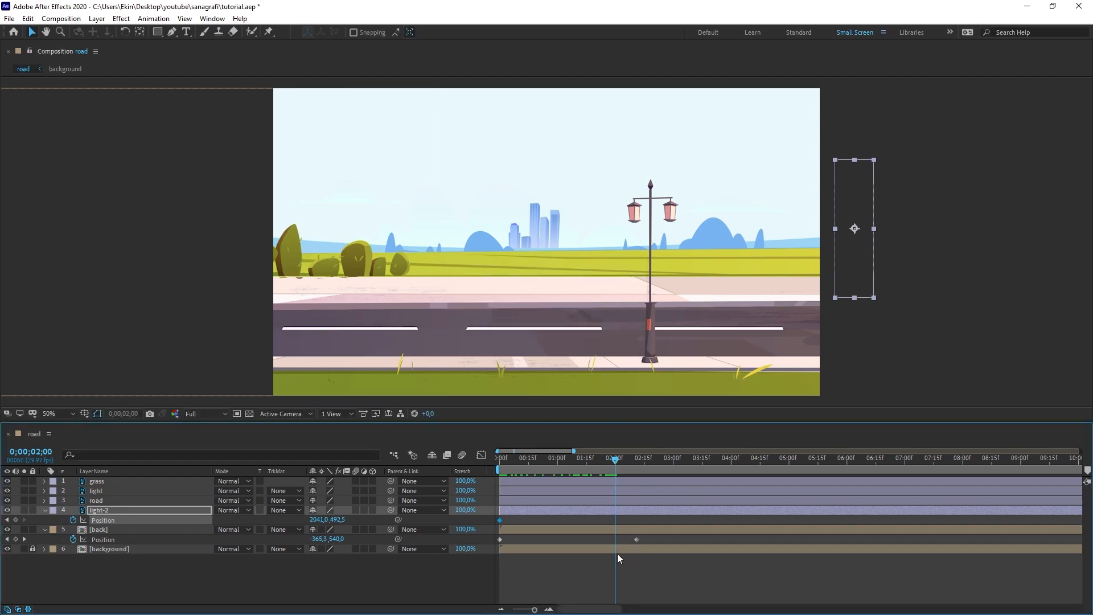
pyautogui.moveTo(928, 282)
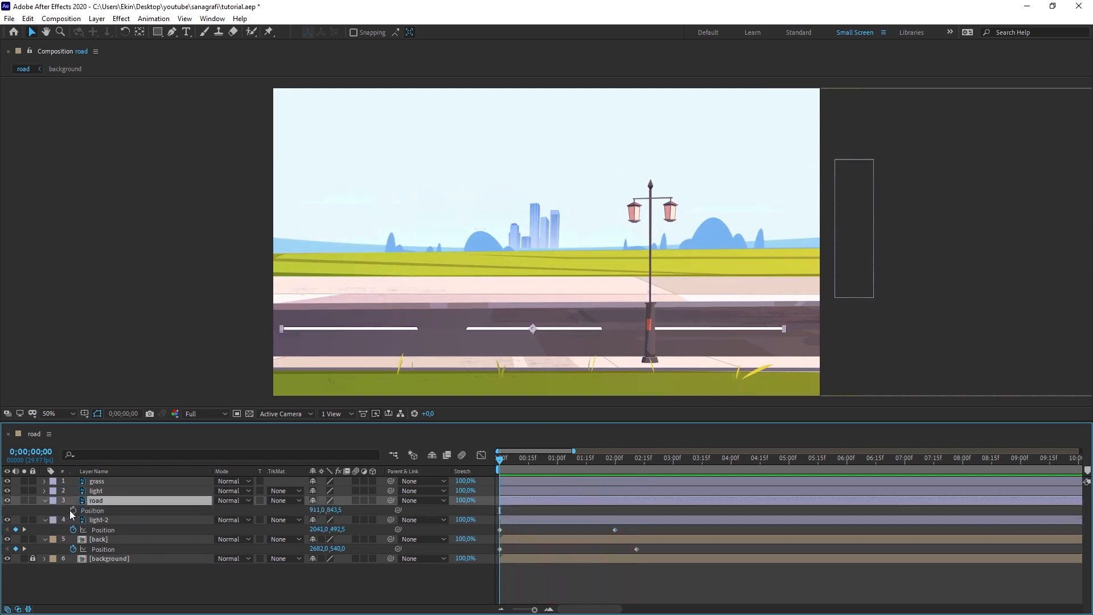
# Keyframe the road stripes at X 1813 on frame 0, then slide them left to 975 at 1:10.
pyautogui.click(73, 510)
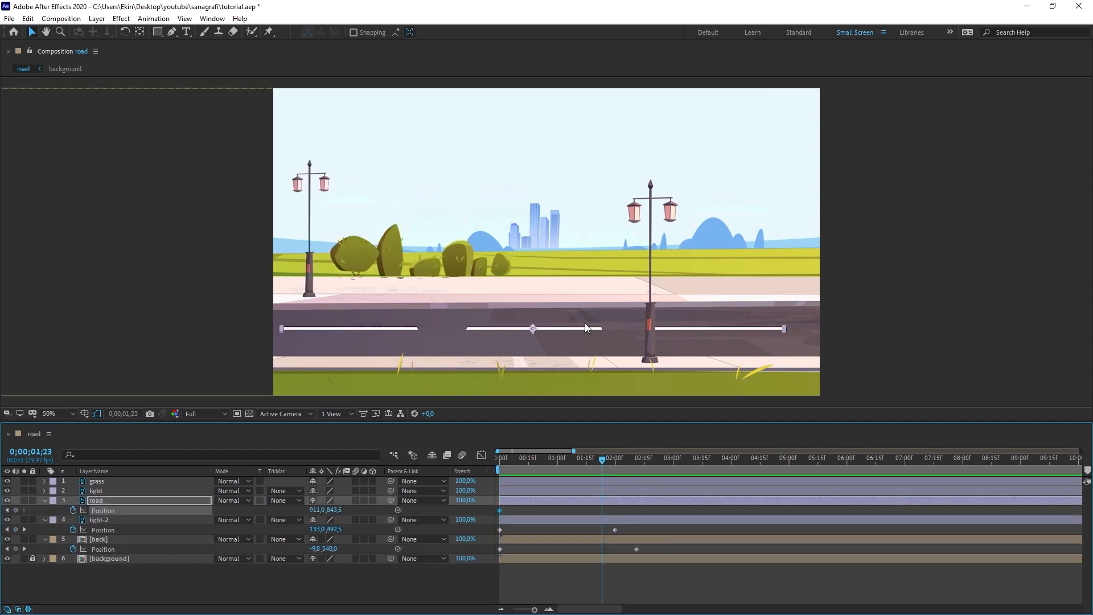
pyautogui.moveTo(726, 302)
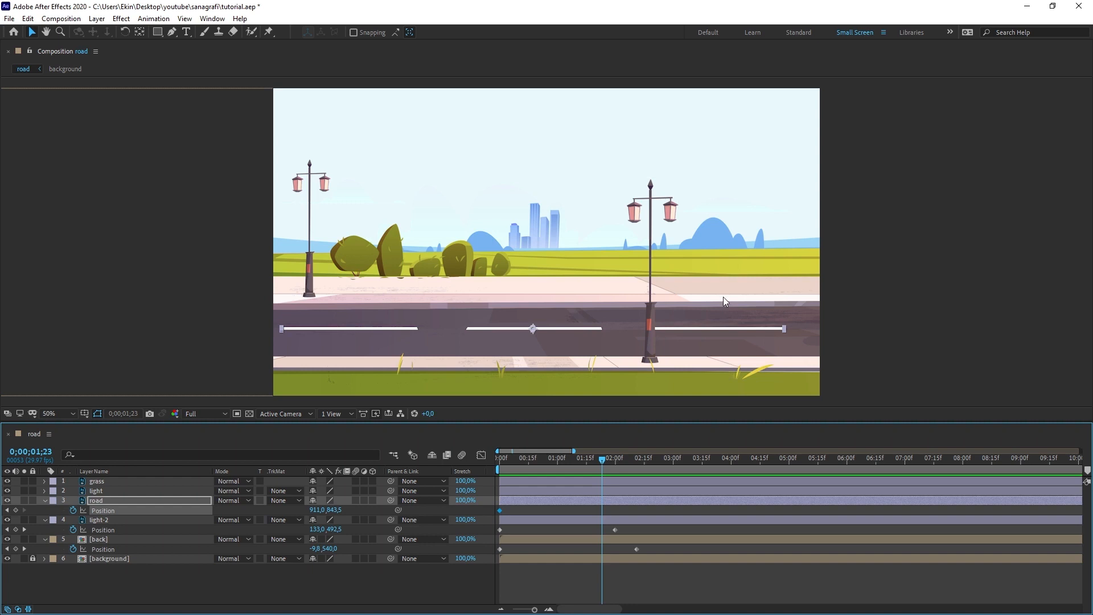
pyautogui.moveTo(743, 333)
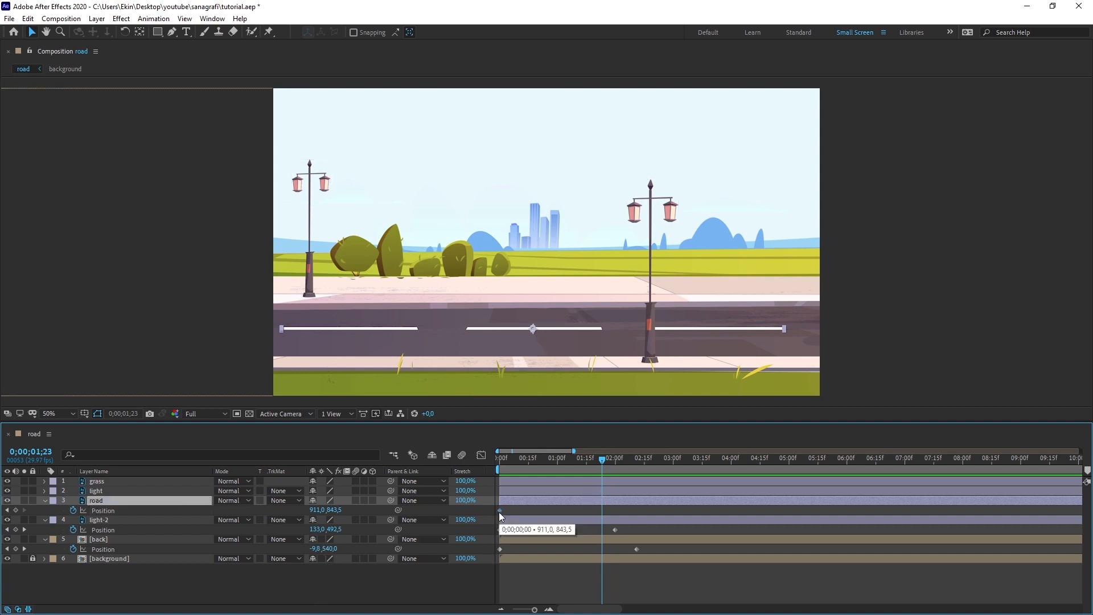
pyautogui.moveTo(490, 512)
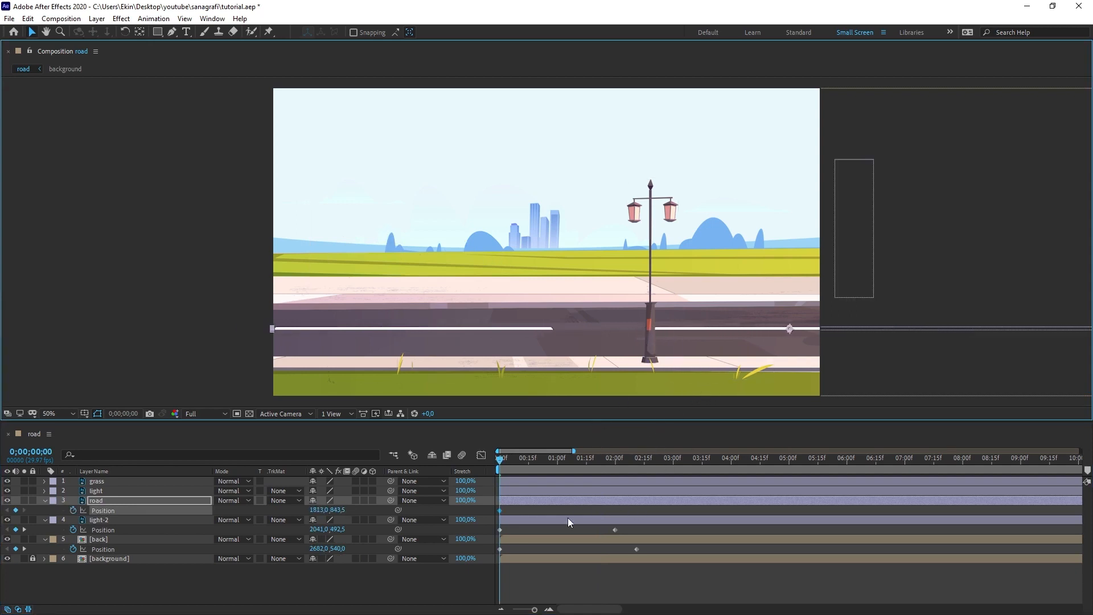
pyautogui.click(576, 458)
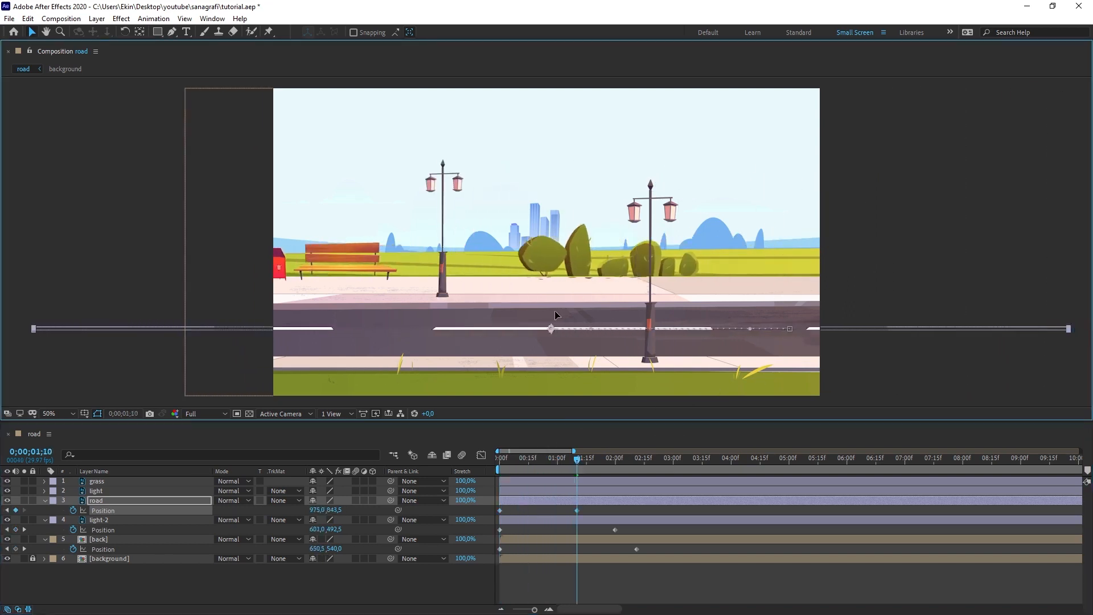
pyautogui.moveTo(550, 329); pyautogui.dragTo(410, 329)
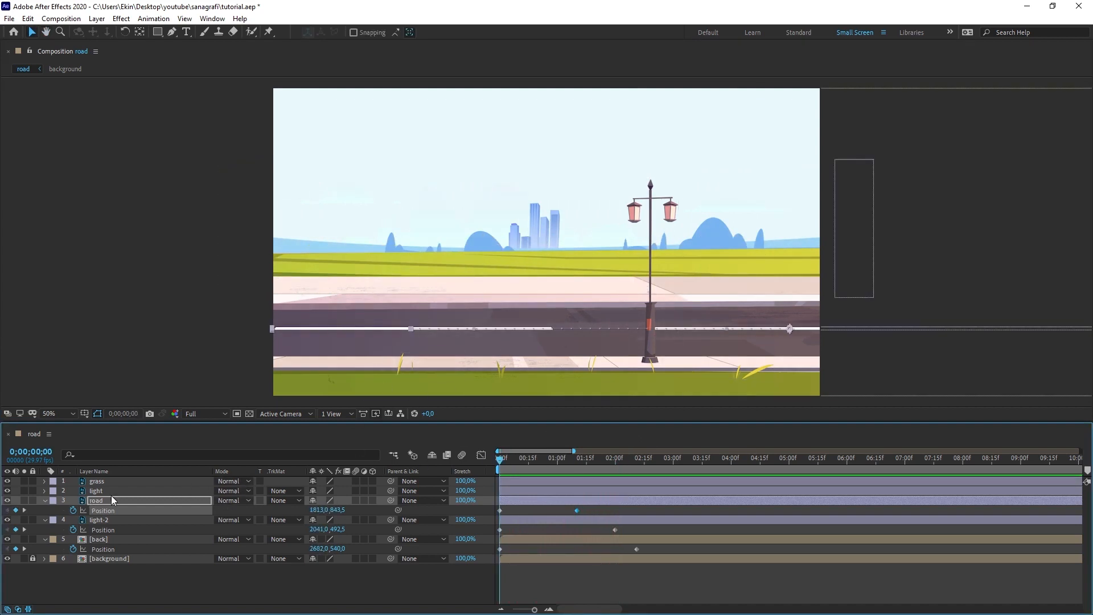
pyautogui.click(96, 490)
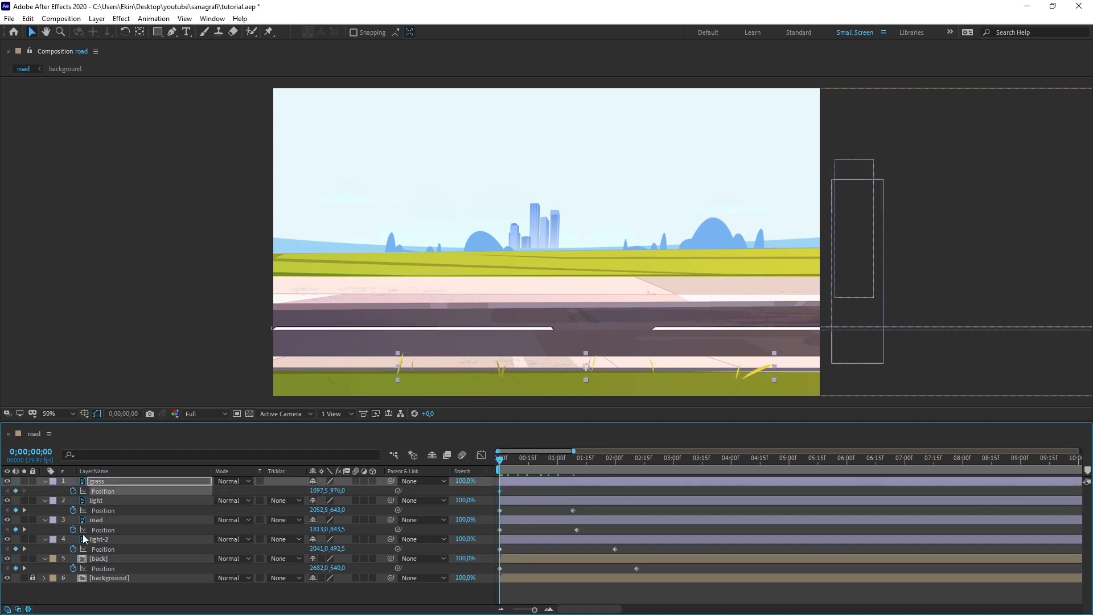
pyautogui.moveTo(500, 370)
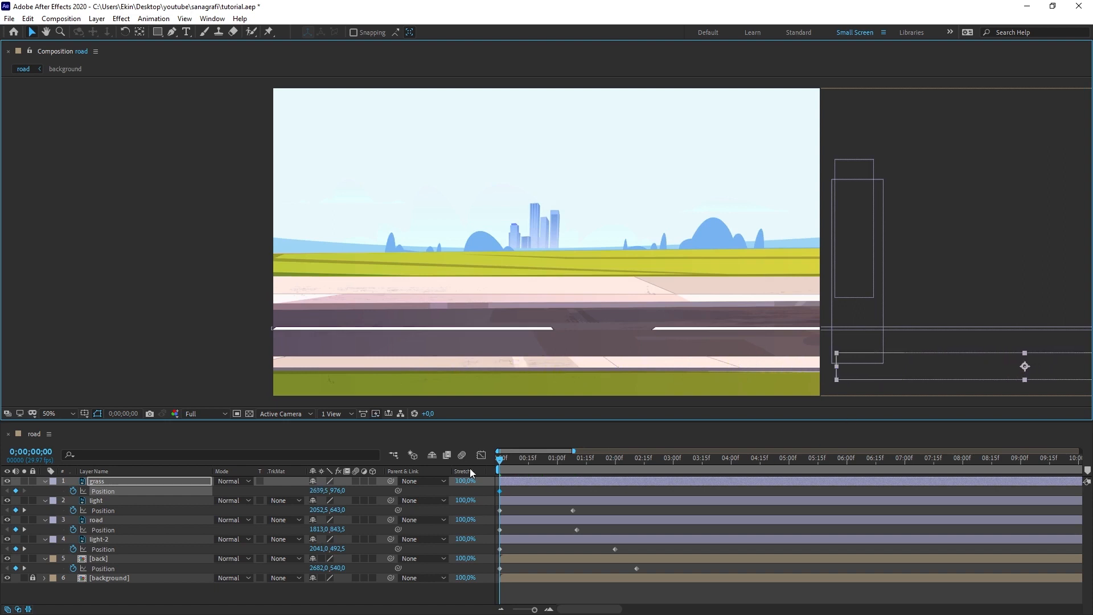
# Set the grass's starting Position keyframe off-frame right, sliding left by about 1s.
pyautogui.click(556, 458)
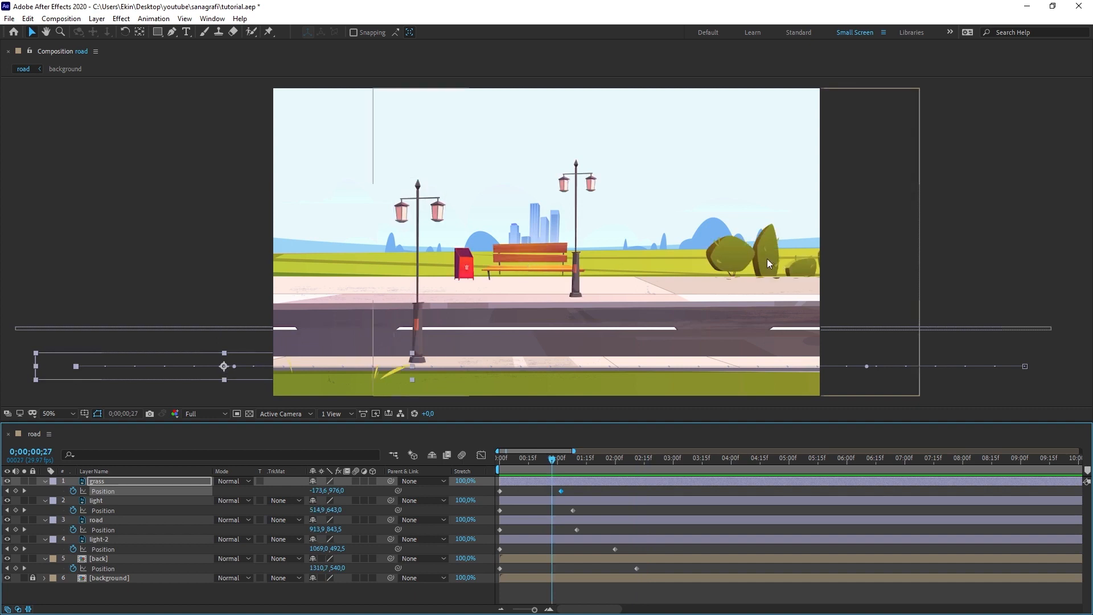
pyautogui.moveTo(632, 260)
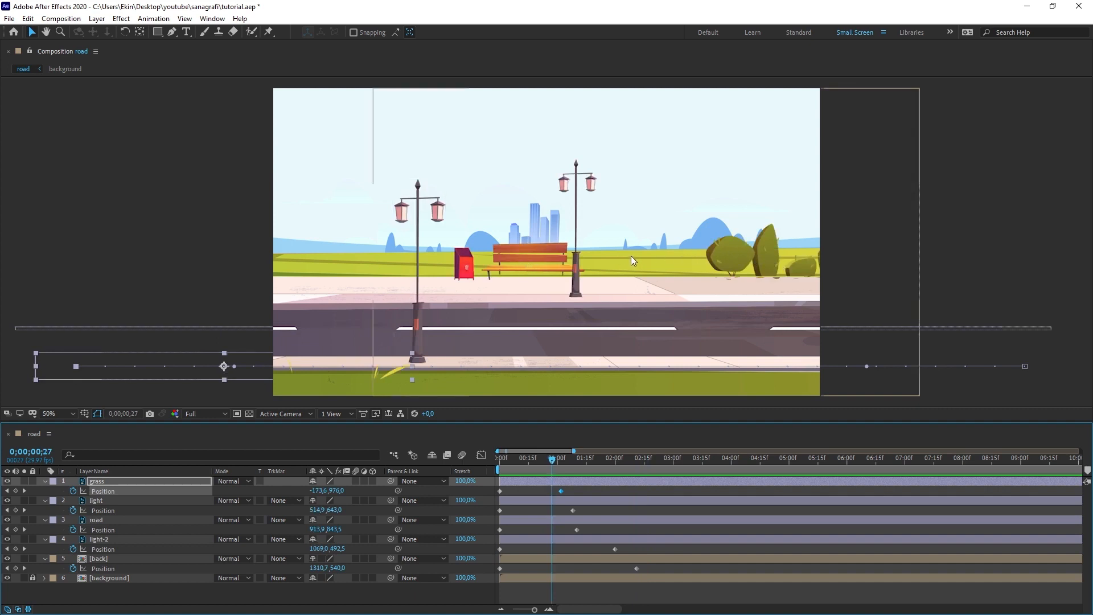
pyautogui.moveTo(743, 264)
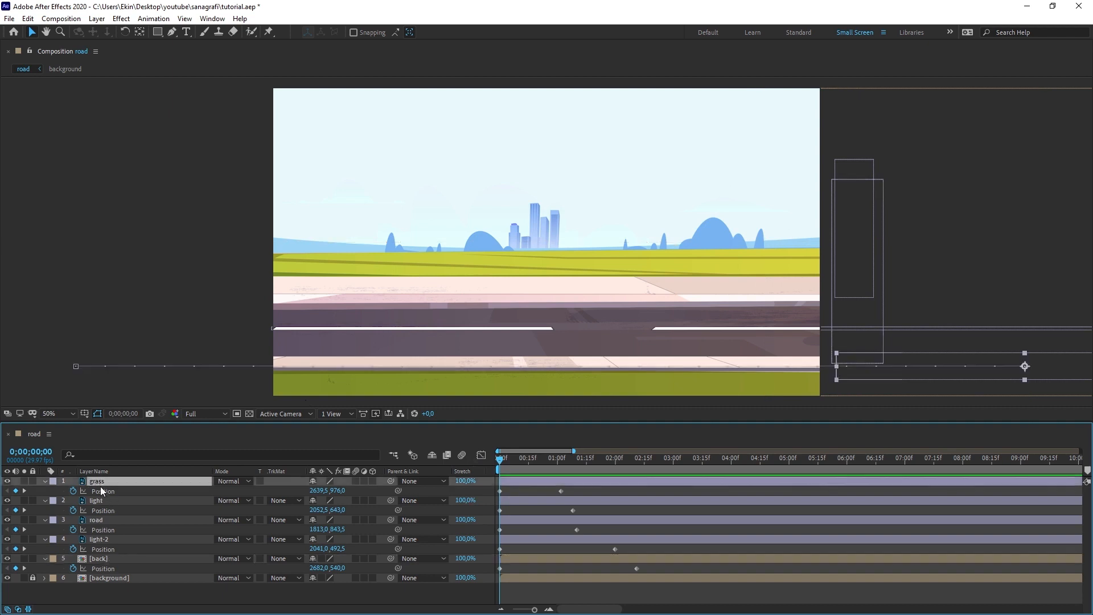
pyautogui.moveTo(84, 499)
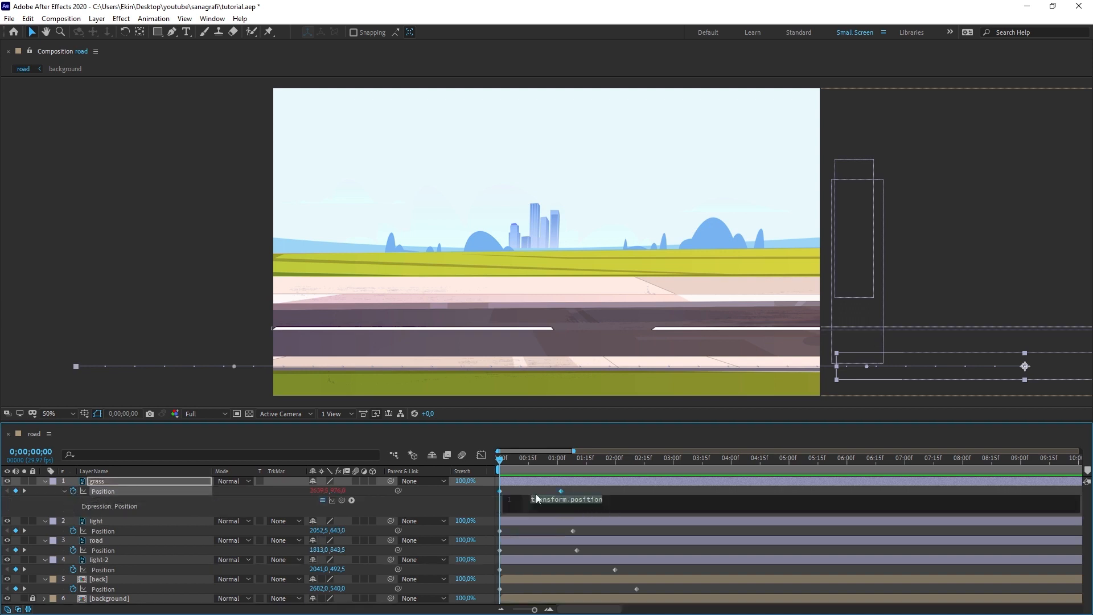
# Add a loopOut() expression to the grass Position and preview the repeating slide.
pyautogui.write('loopOut()')
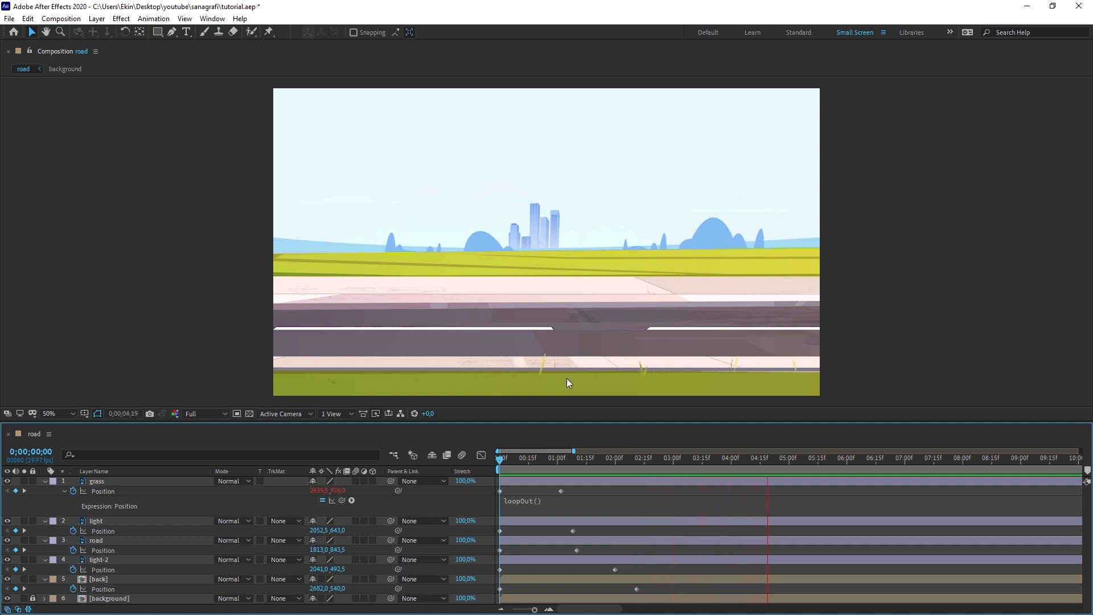
pyautogui.click(805, 465)
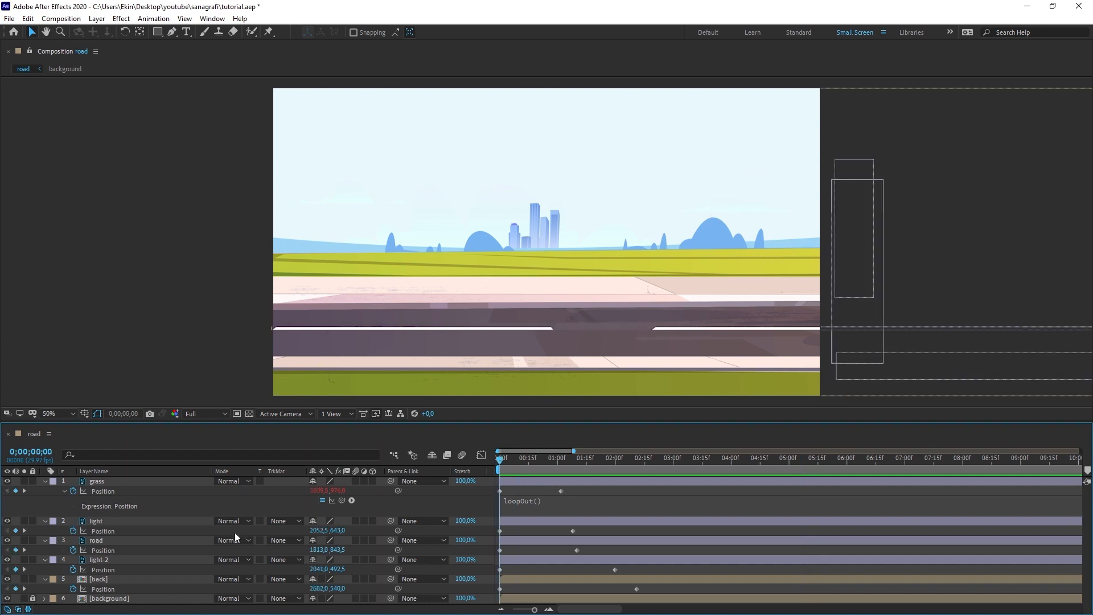
# Copy the grass loopOut expression onto the light, road, light-2 and back layers, then preview.
pyautogui.click(103, 491)
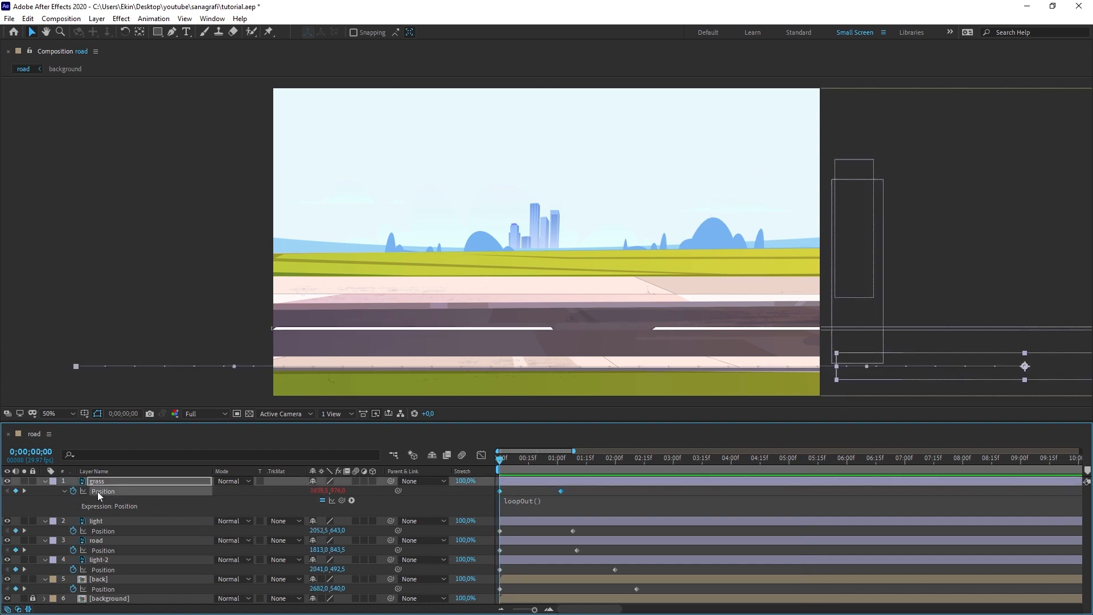
pyautogui.rightClick(103, 491)
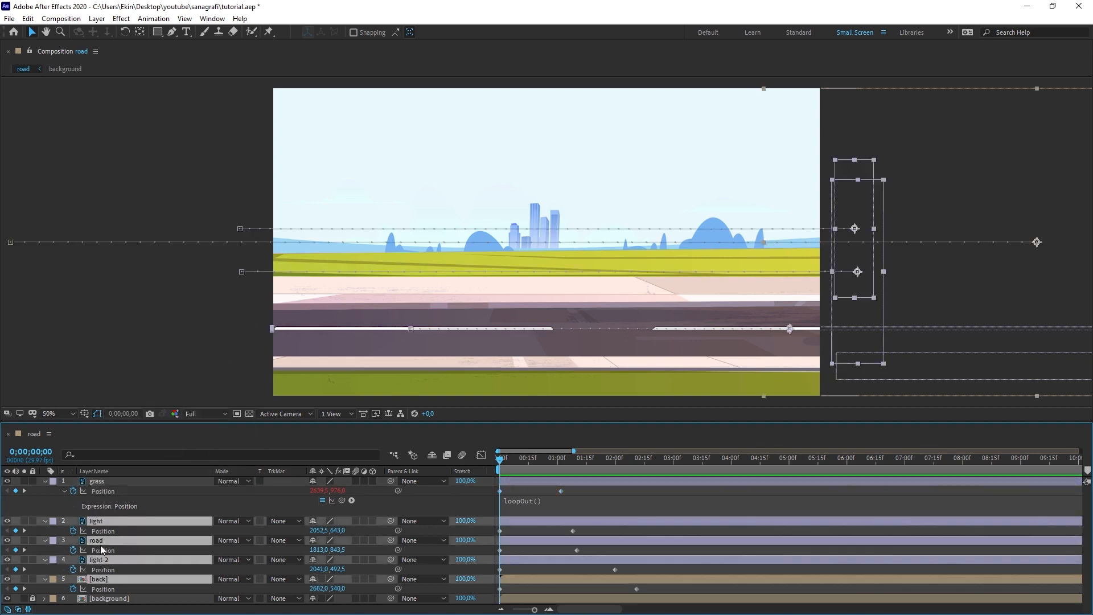
pyautogui.moveTo(89, 599)
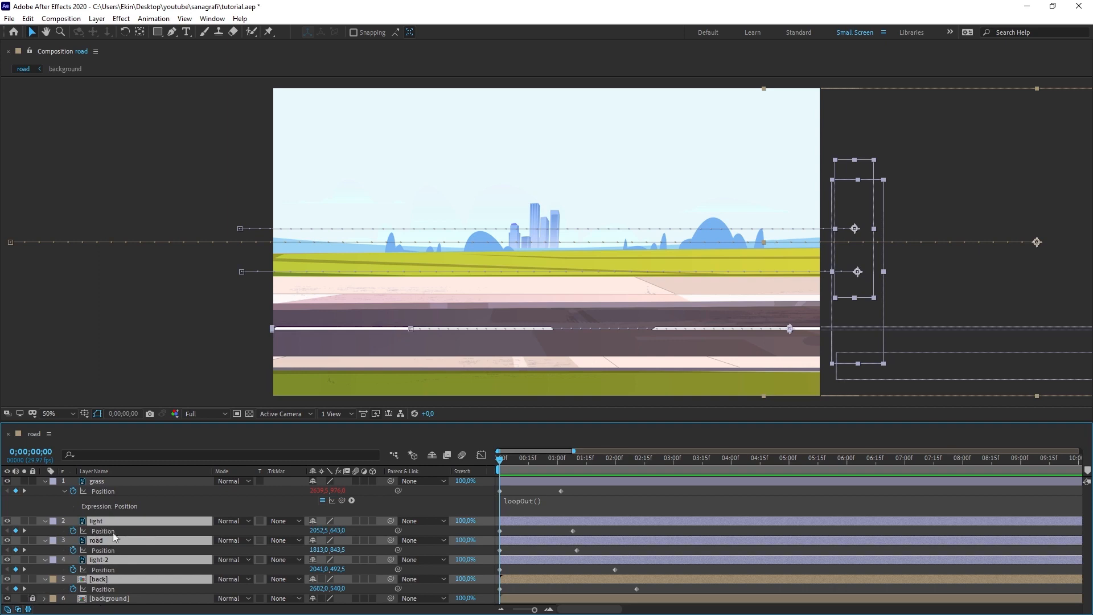
pyautogui.moveTo(130, 532)
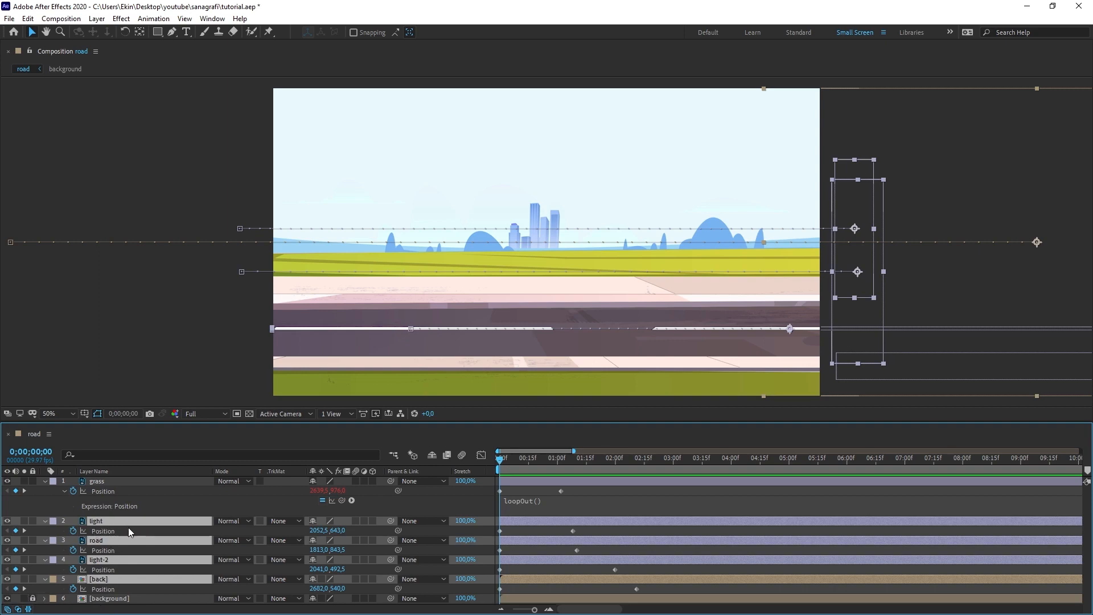
pyautogui.moveTo(126, 542)
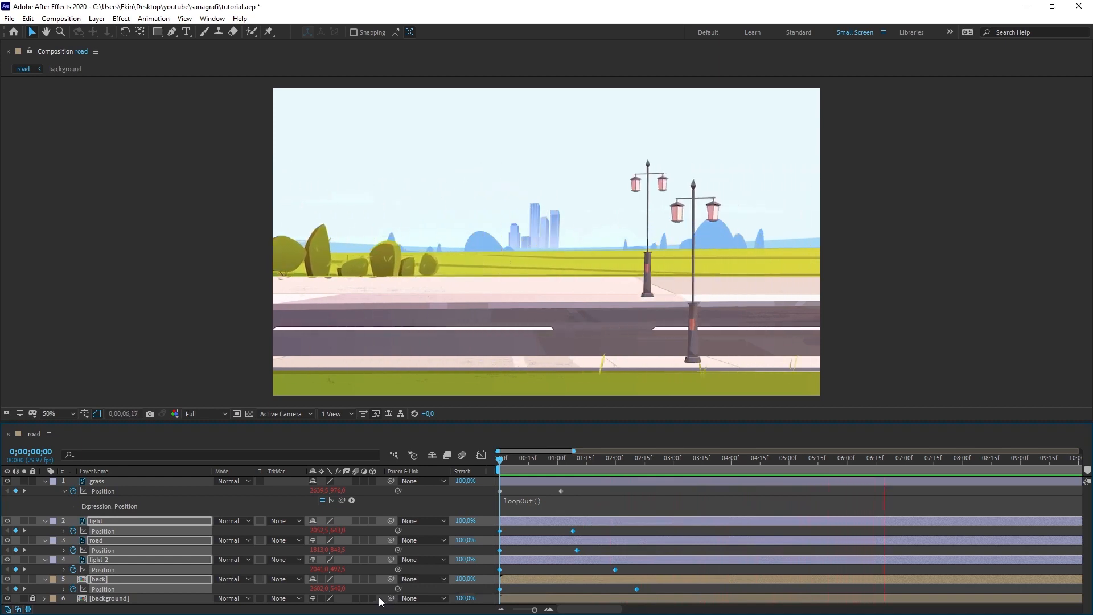
pyautogui.click(1060, 473)
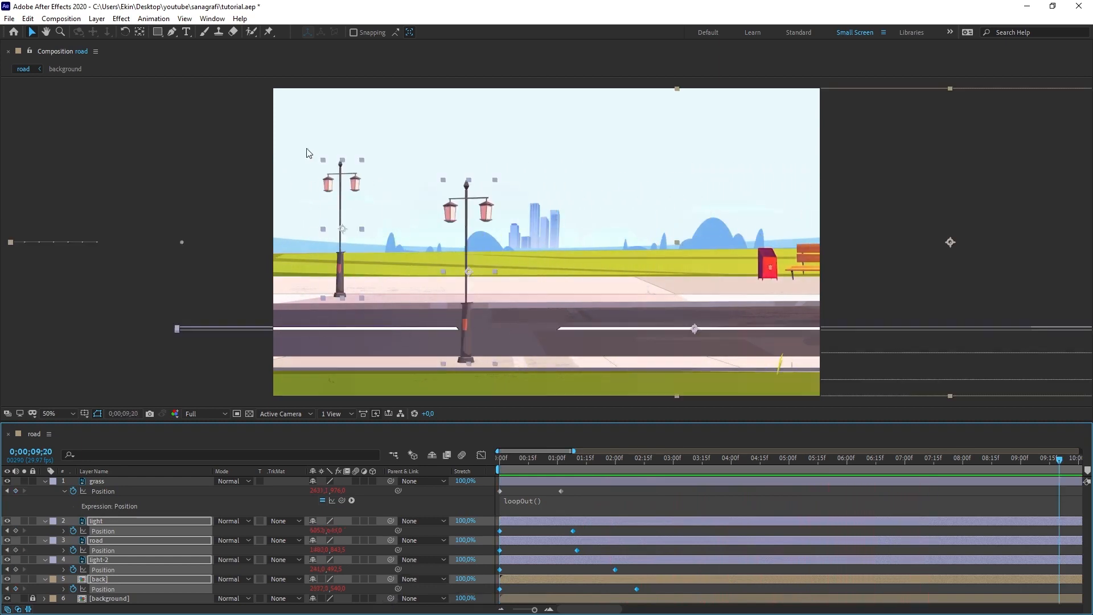
pyautogui.click(159, 32)
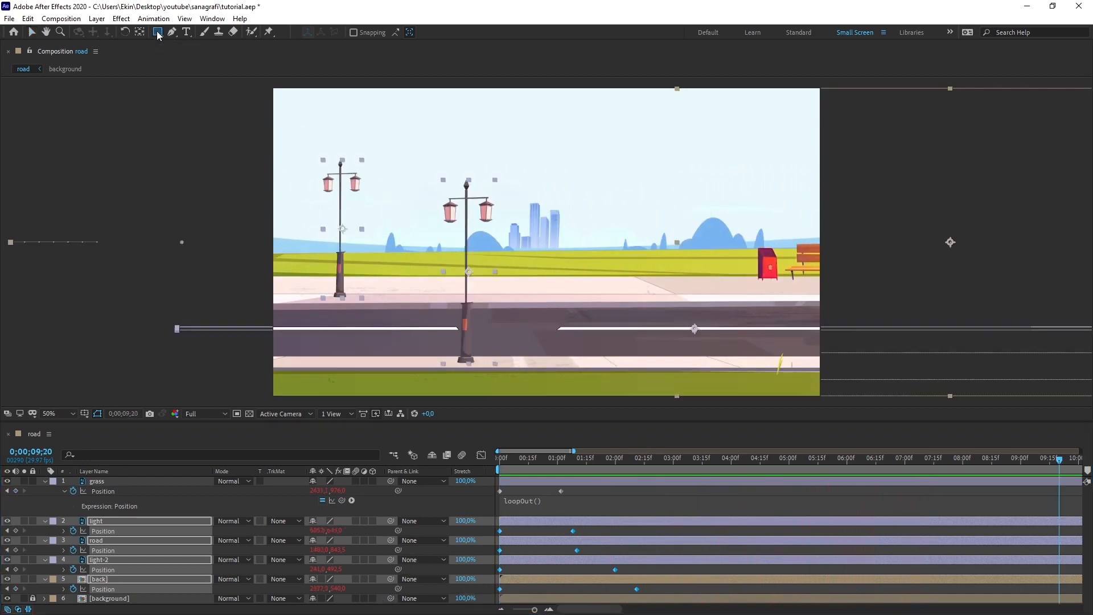
# Place car.png above the road layer on the road and preview it driving past.
pyautogui.moveTo(415, 277); pyautogui.dragTo(457, 317)
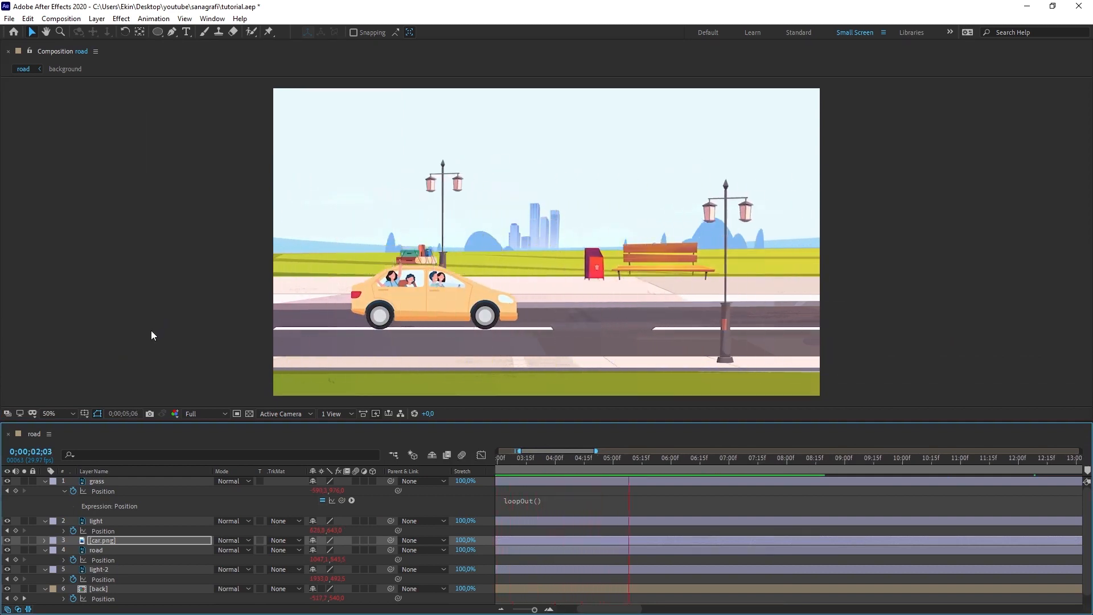
pyautogui.click(669, 458)
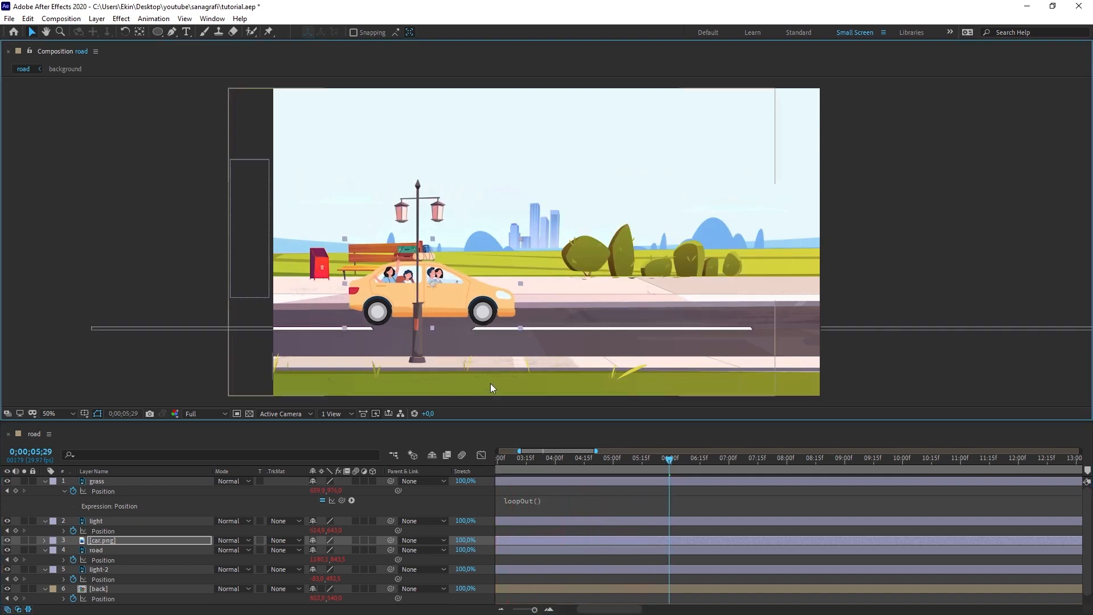
pyautogui.moveTo(389, 312)
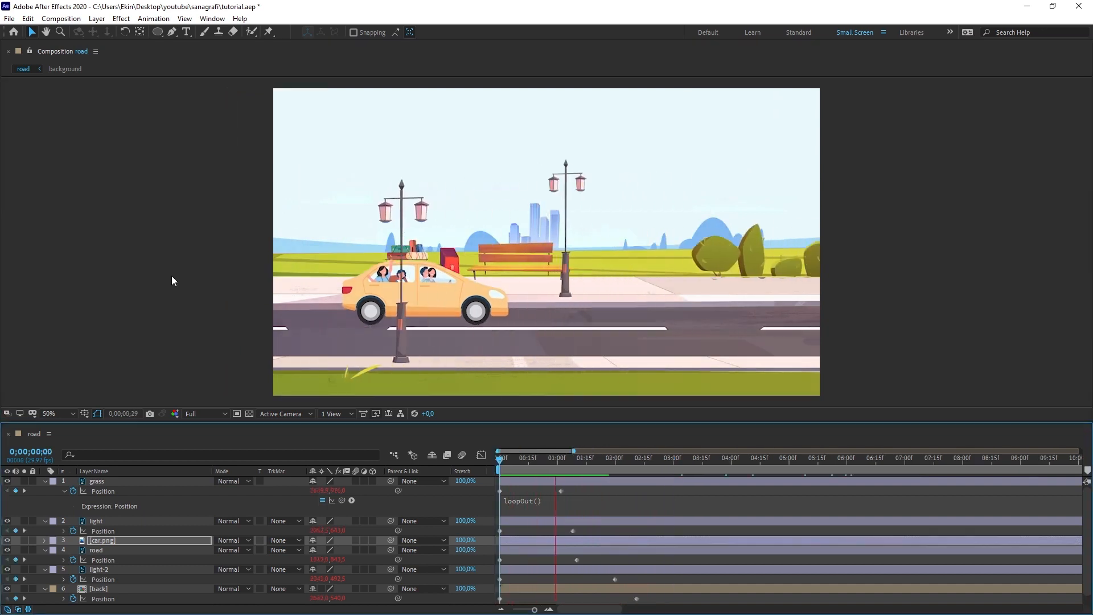
pyautogui.moveTo(556, 457); pyautogui.dragTo(668, 457)
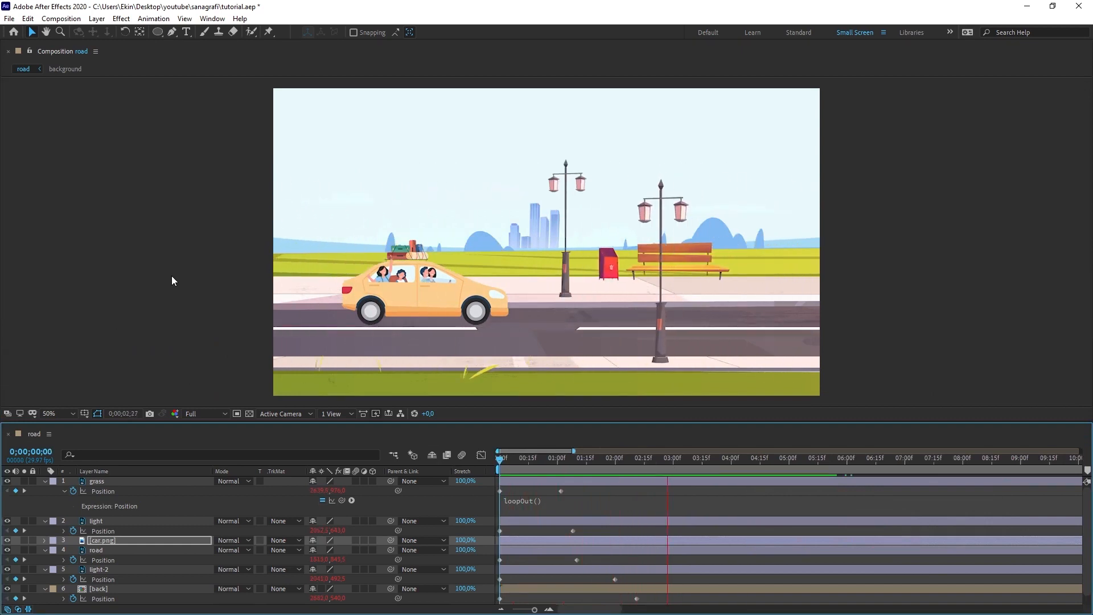